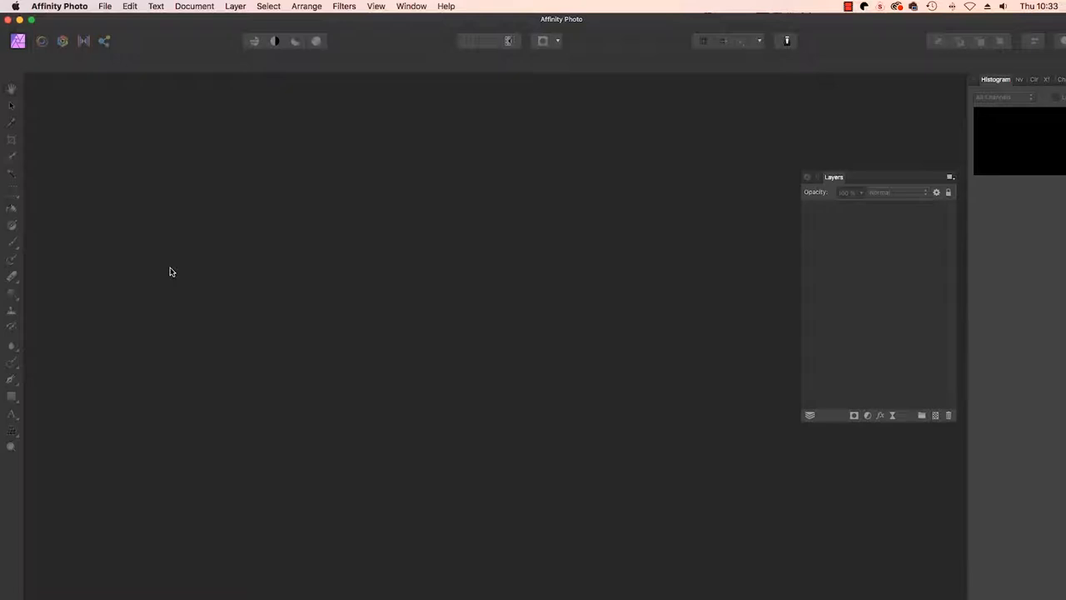
mouse_move(187, 272)
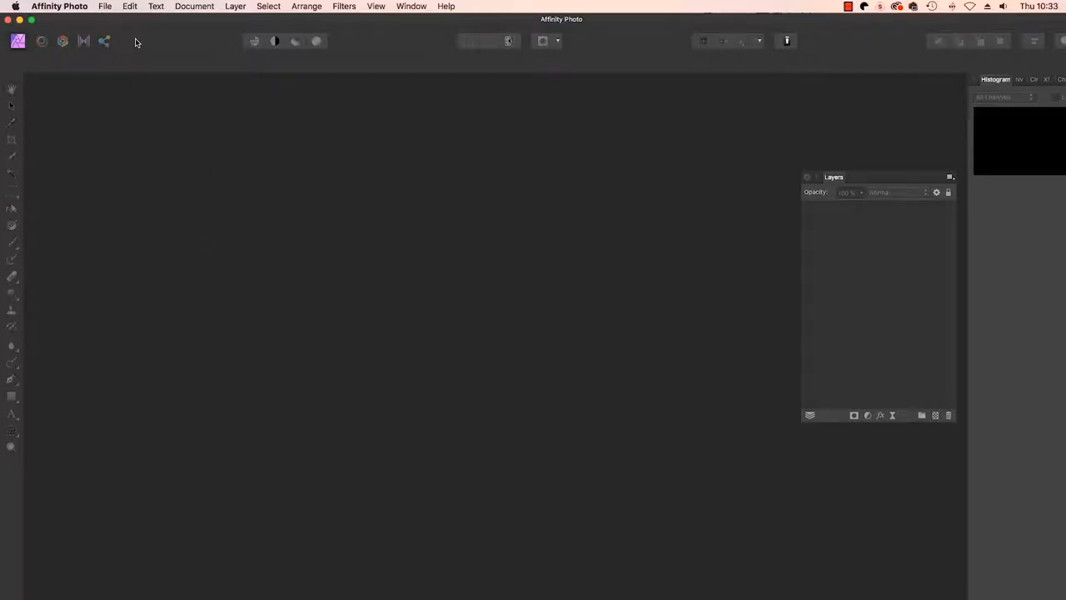
- Reach the File menu to access the New HDR Merge command
click(105, 6)
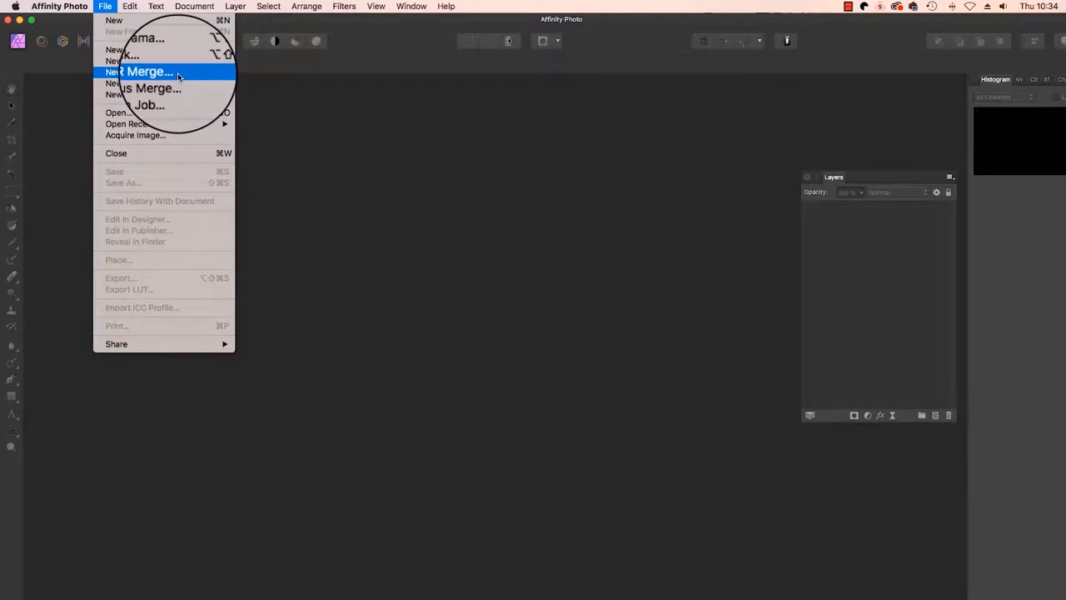
- Add the four bracketed .dng files 7D2_5724–7D2_5727 to a new HDR merge
click(147, 71)
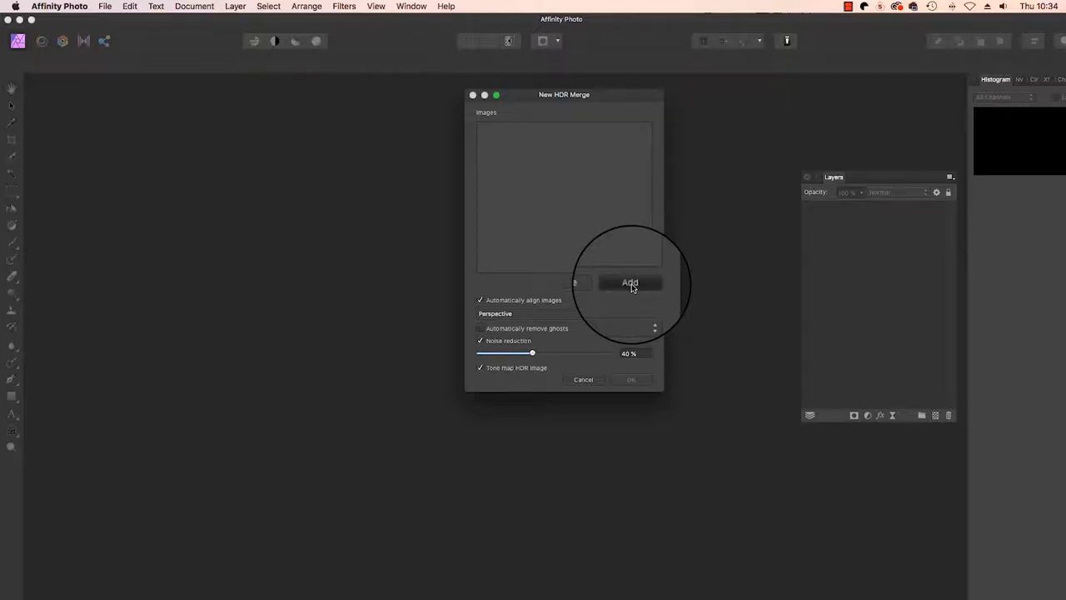
click(630, 284)
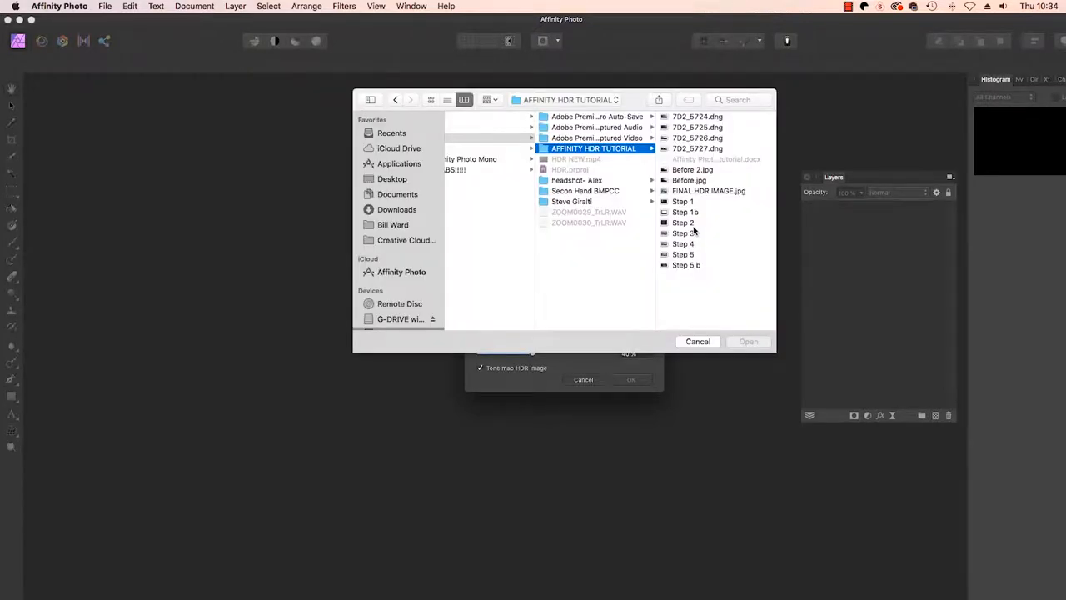
click(696, 148)
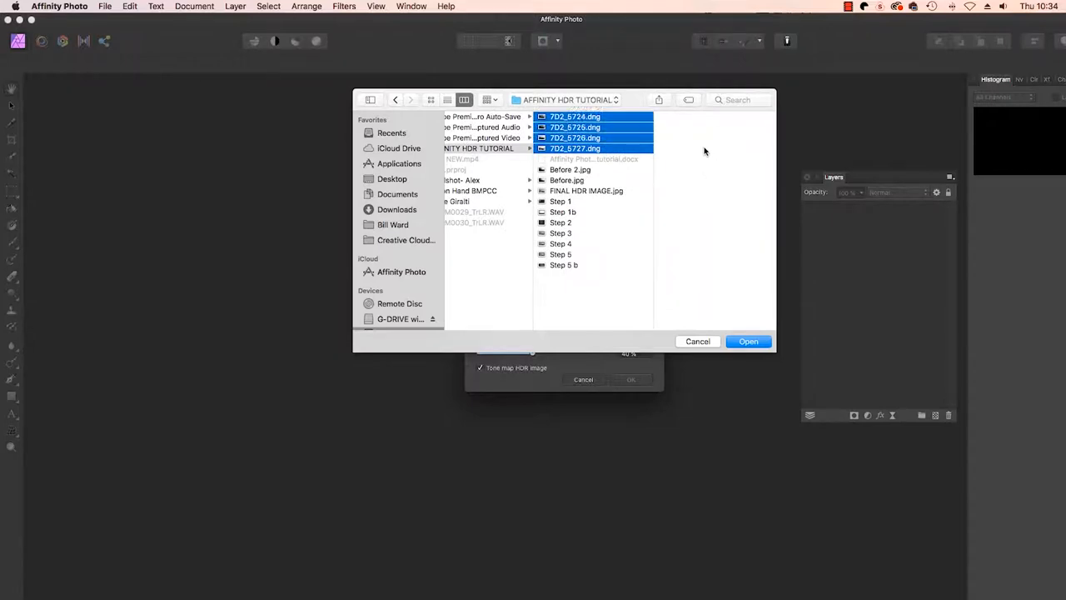
mouse_move(766, 320)
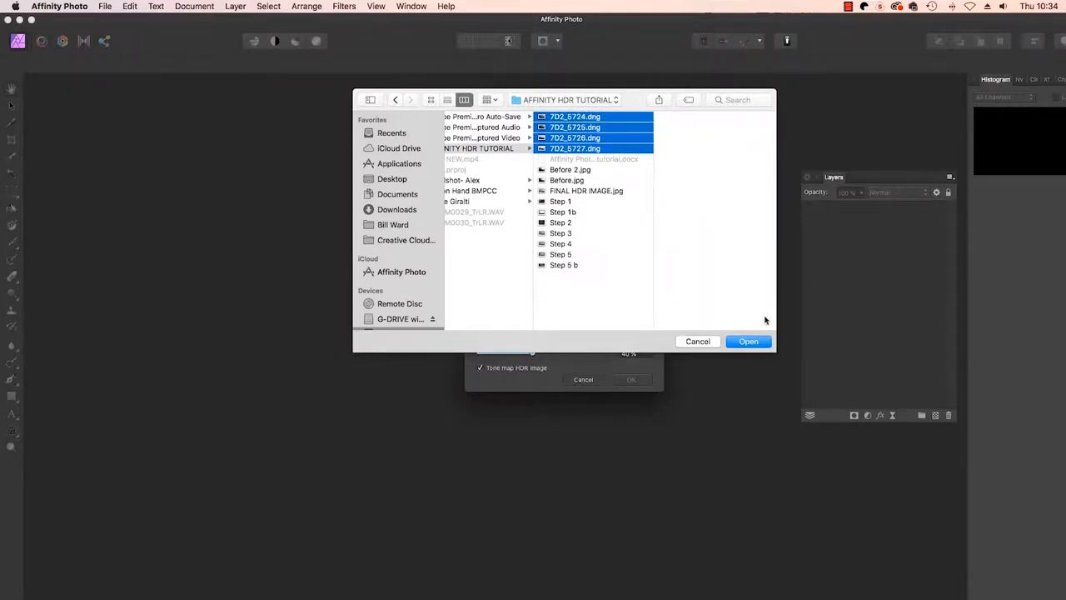
click(746, 340)
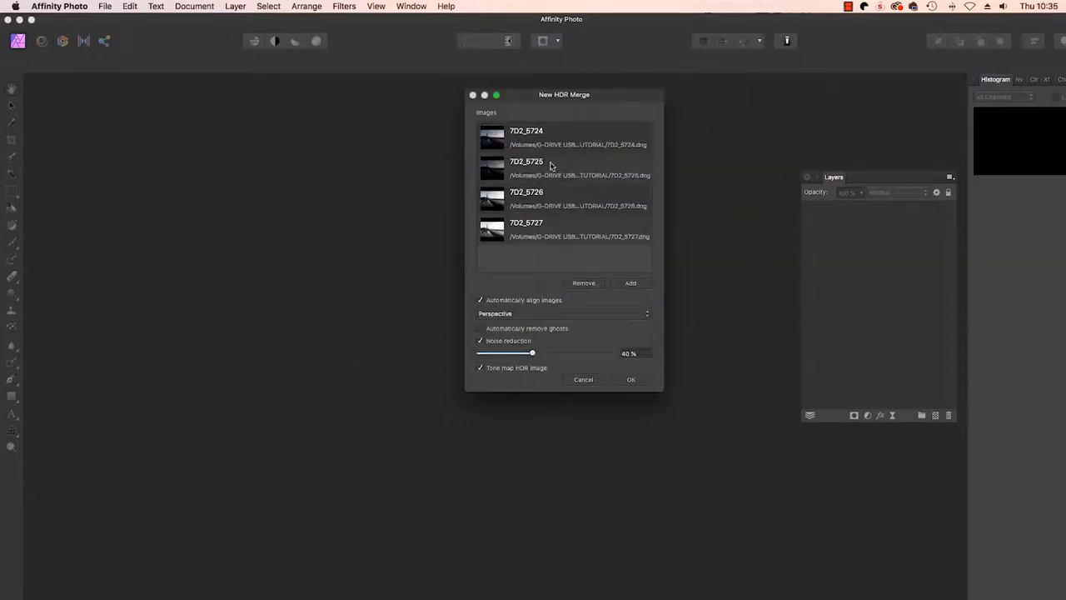
mouse_move(567, 218)
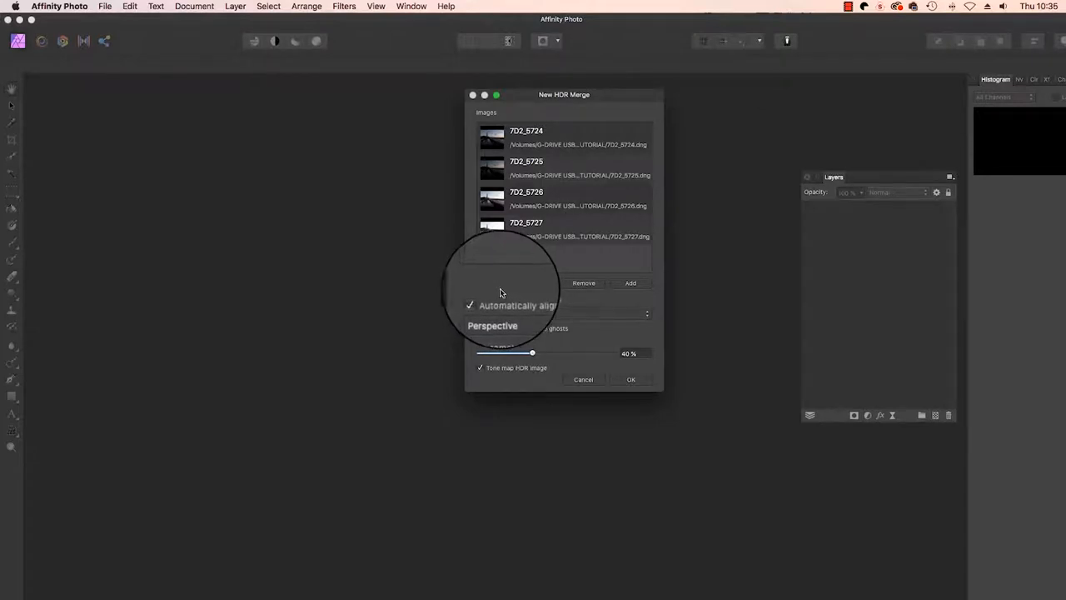
mouse_move(500, 292)
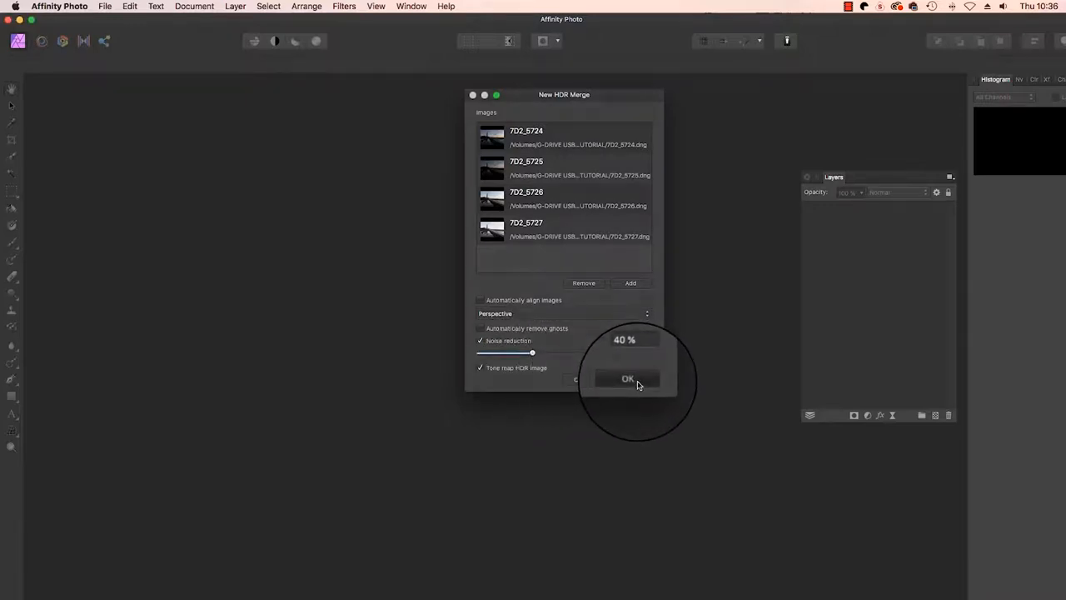
- Merge to HDR, then raise Local Contrast, Saturation and White Balance Temperature in Tone Map
click(626, 379)
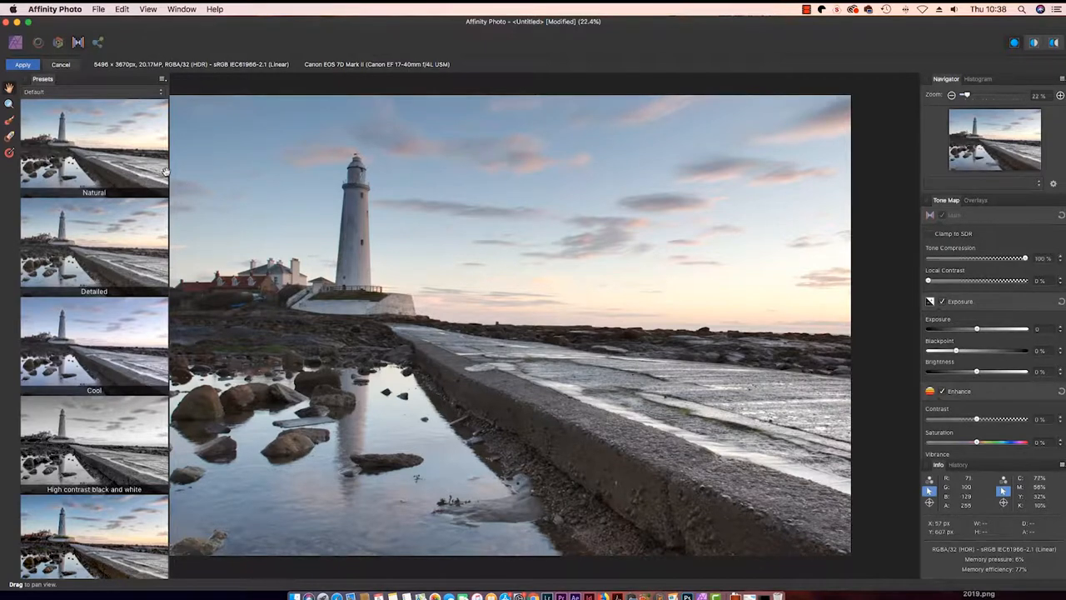
drag(927, 280, 968, 280)
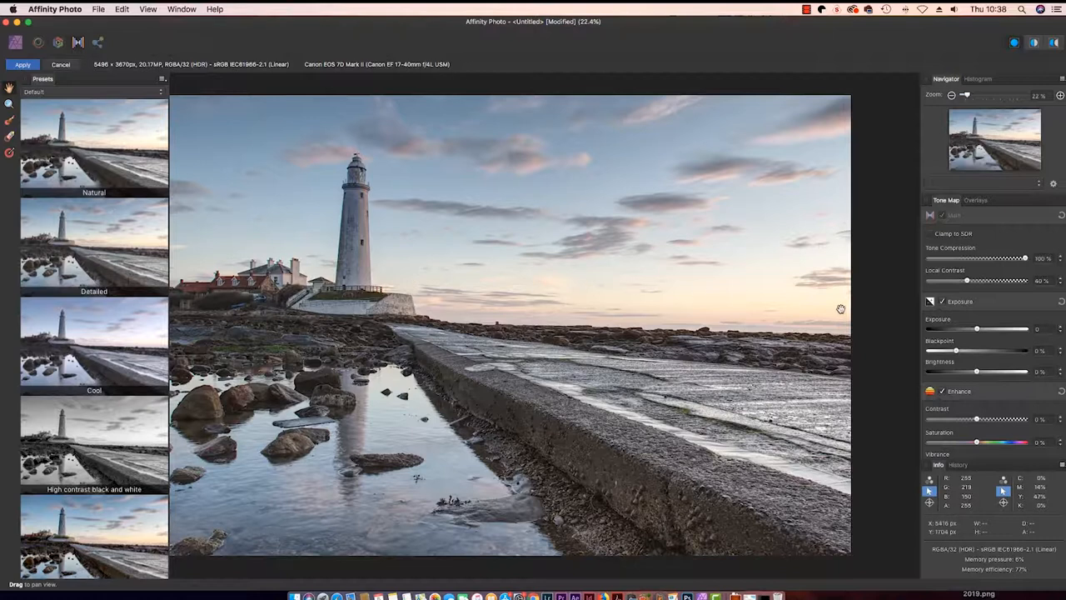
mouse_move(848, 305)
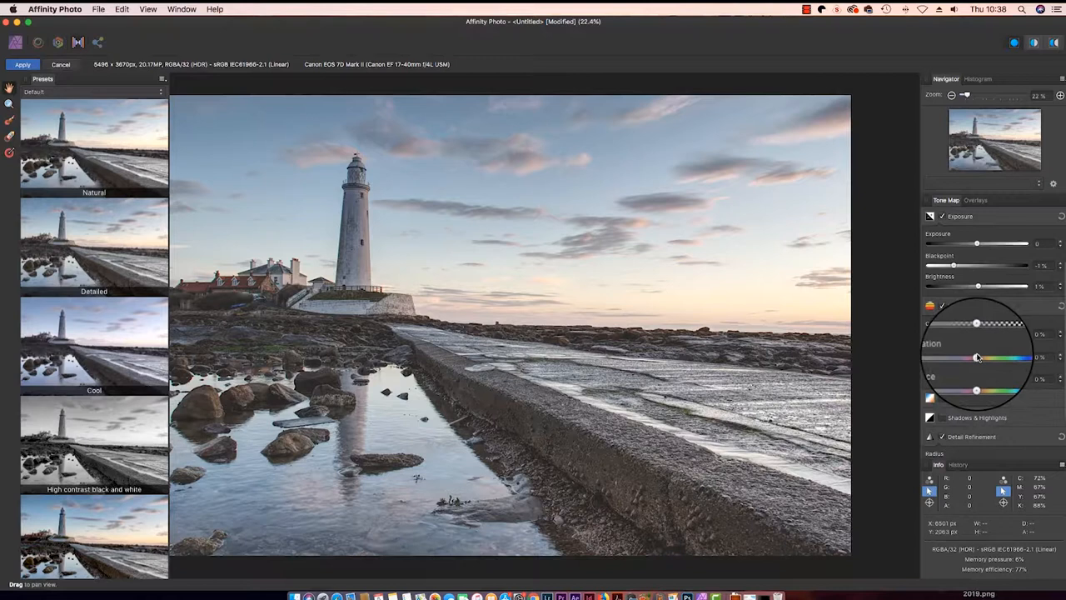
drag(976, 357, 1023, 357)
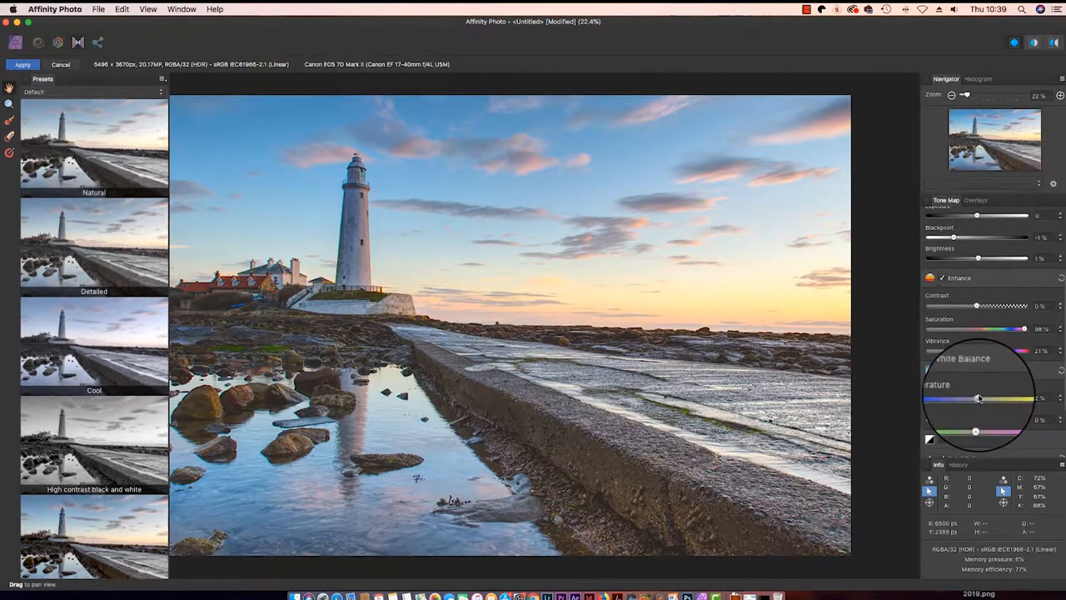
drag(976, 398, 991, 398)
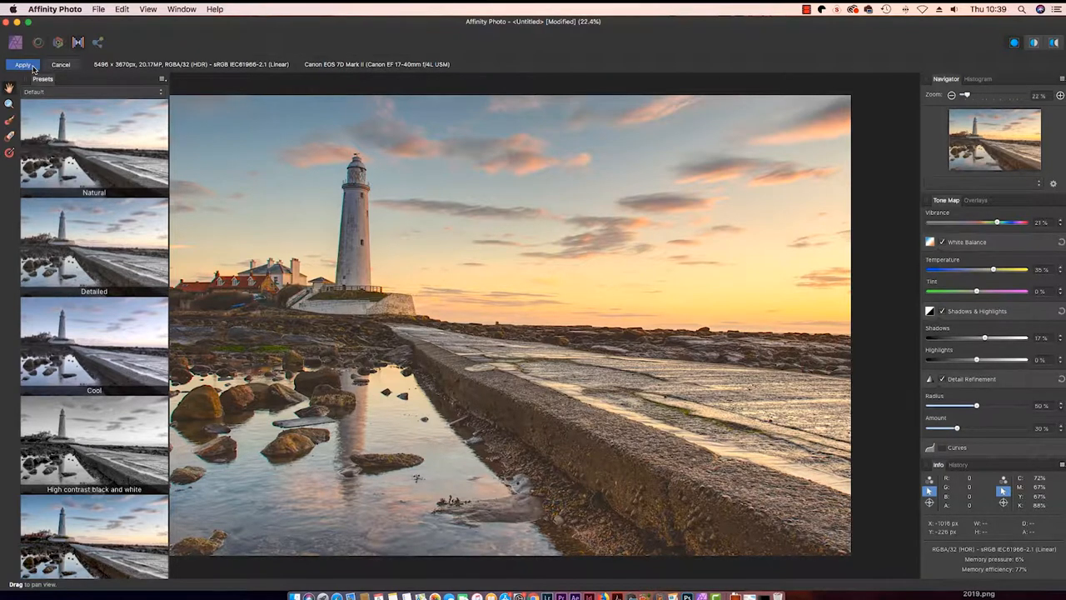
- Commit the tone mapping and add a new empty pixel layer above the image
click(23, 64)
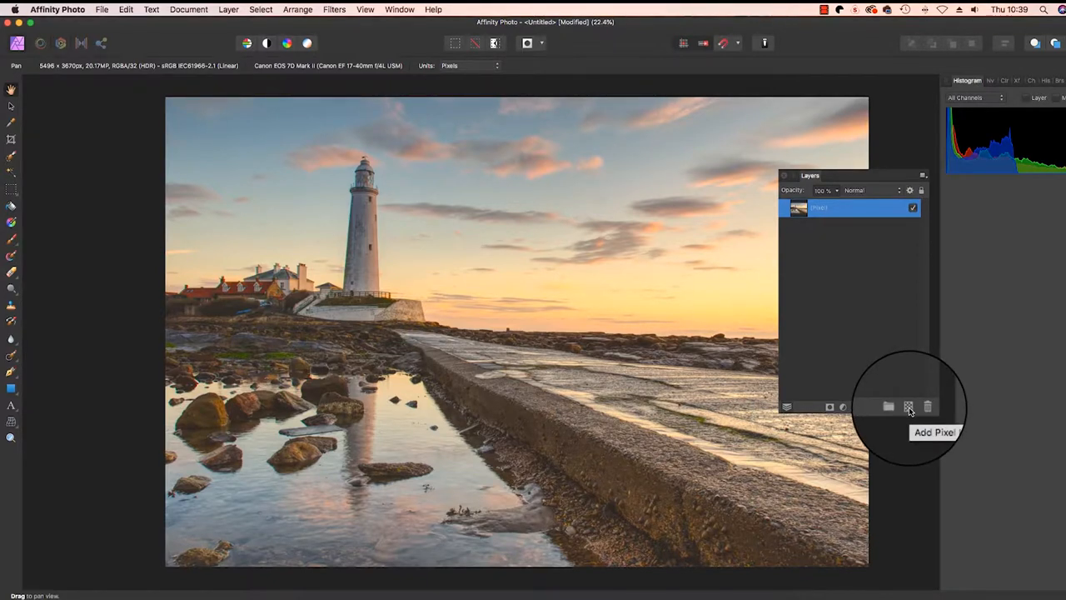
click(909, 406)
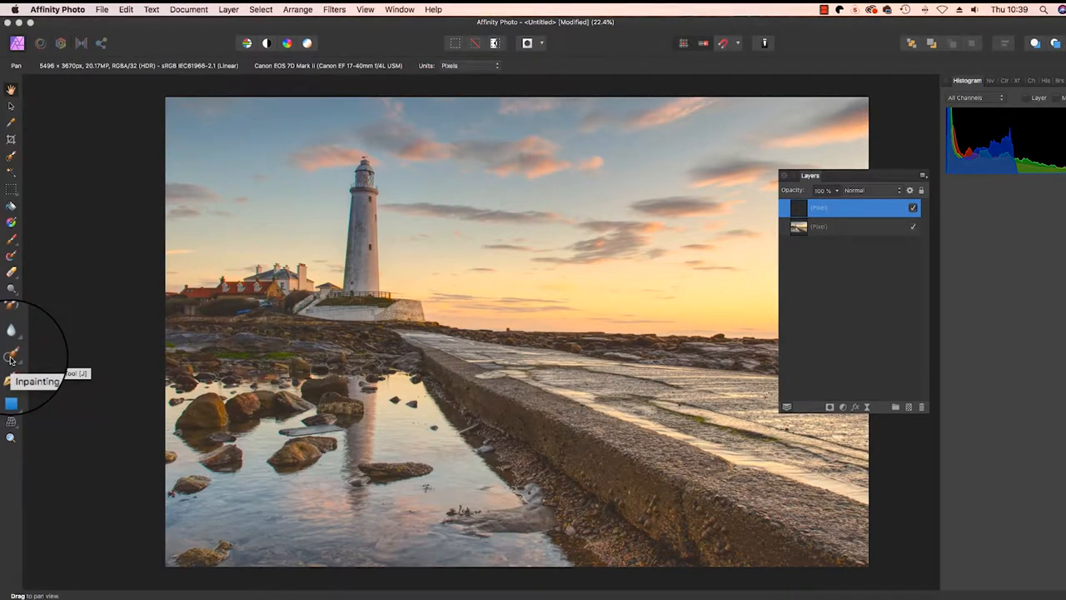
- Inpaint away dust spots near the horizon and in the water, sampling Current Layer & Below
click(10, 353)
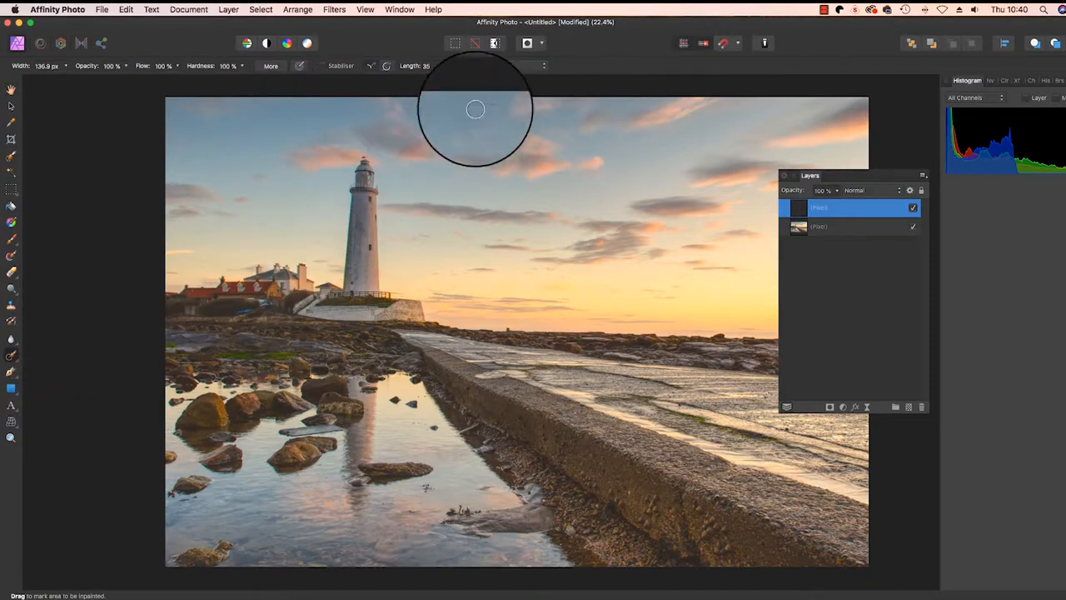
click(543, 43)
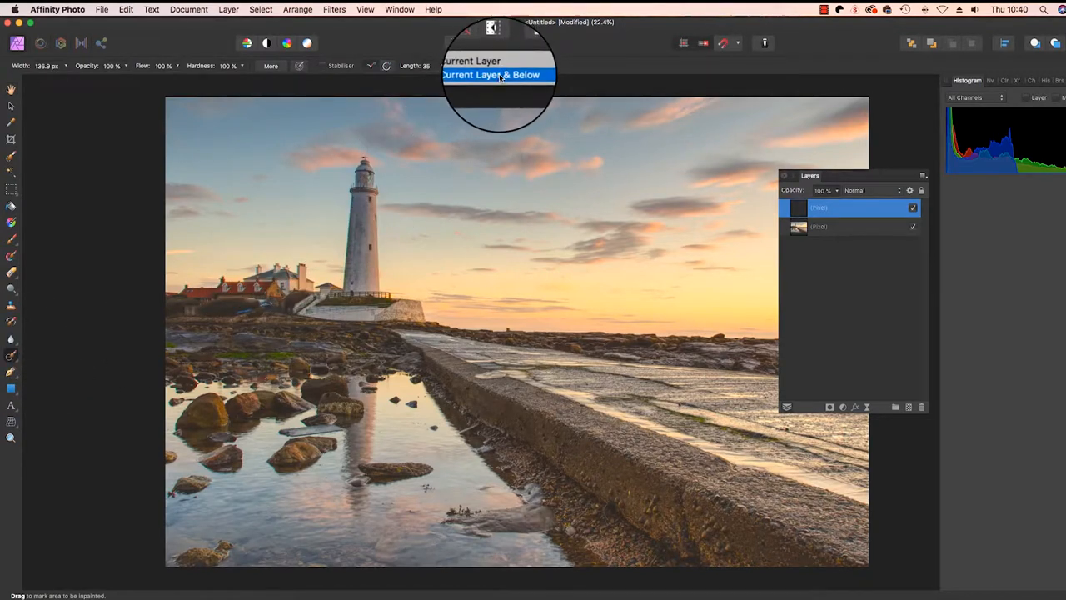
click(489, 75)
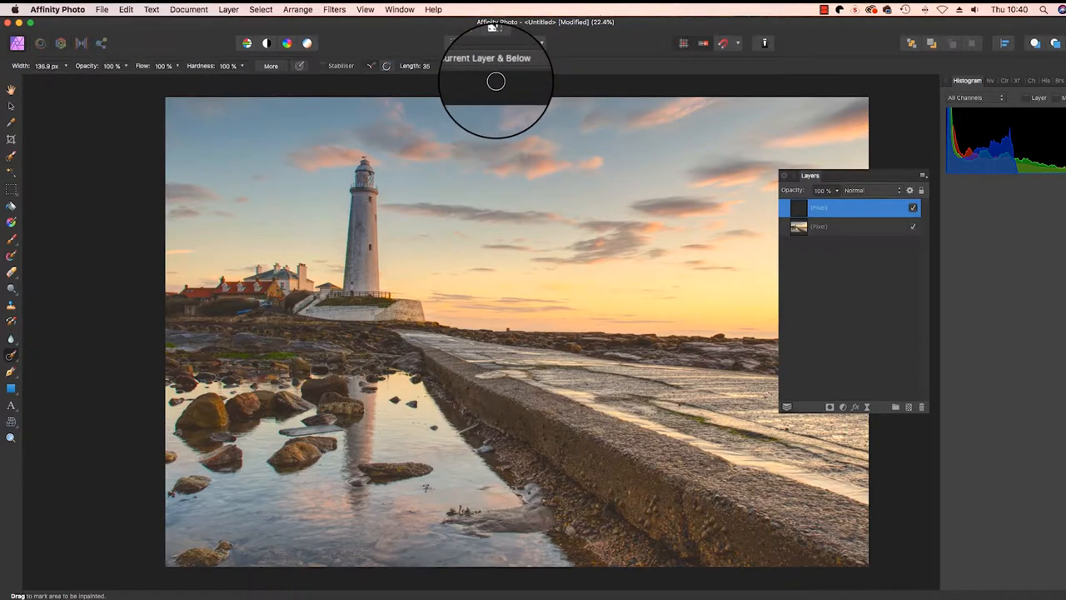
mouse_move(473, 313)
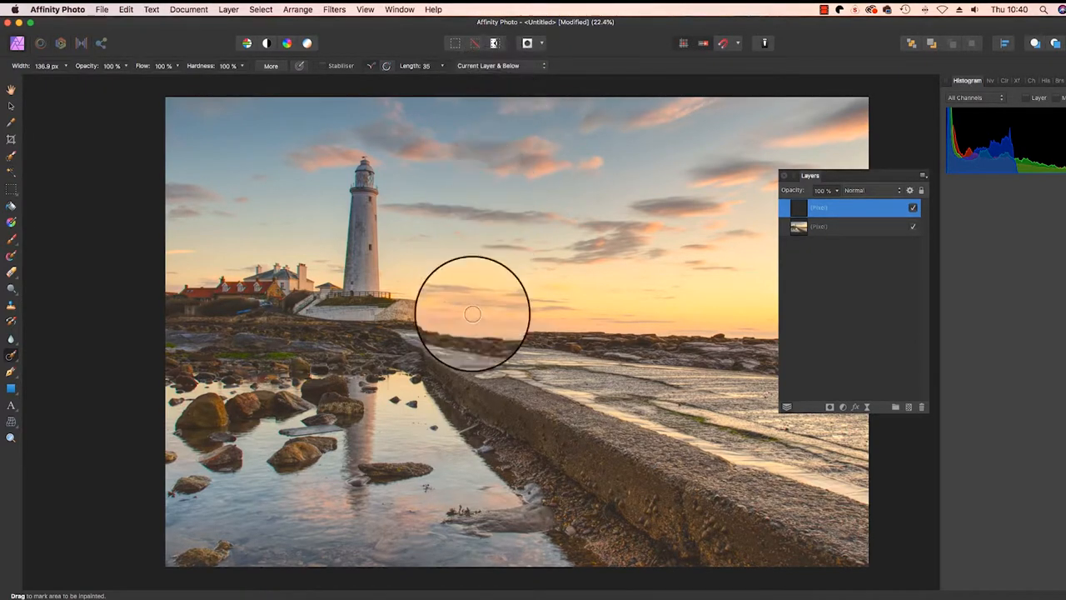
drag(473, 313, 437, 500)
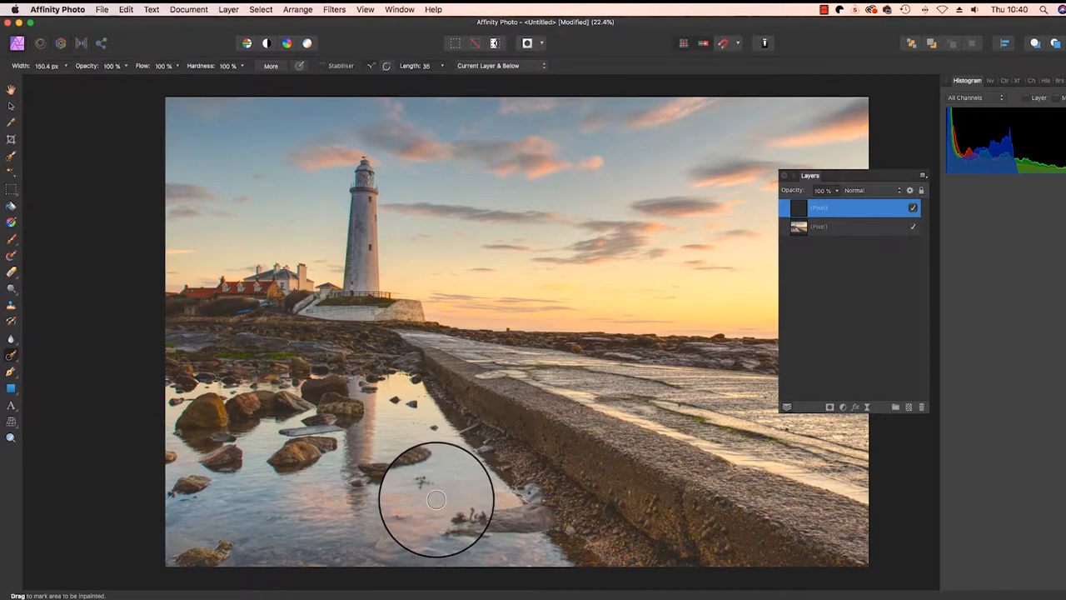
drag(437, 499, 427, 486)
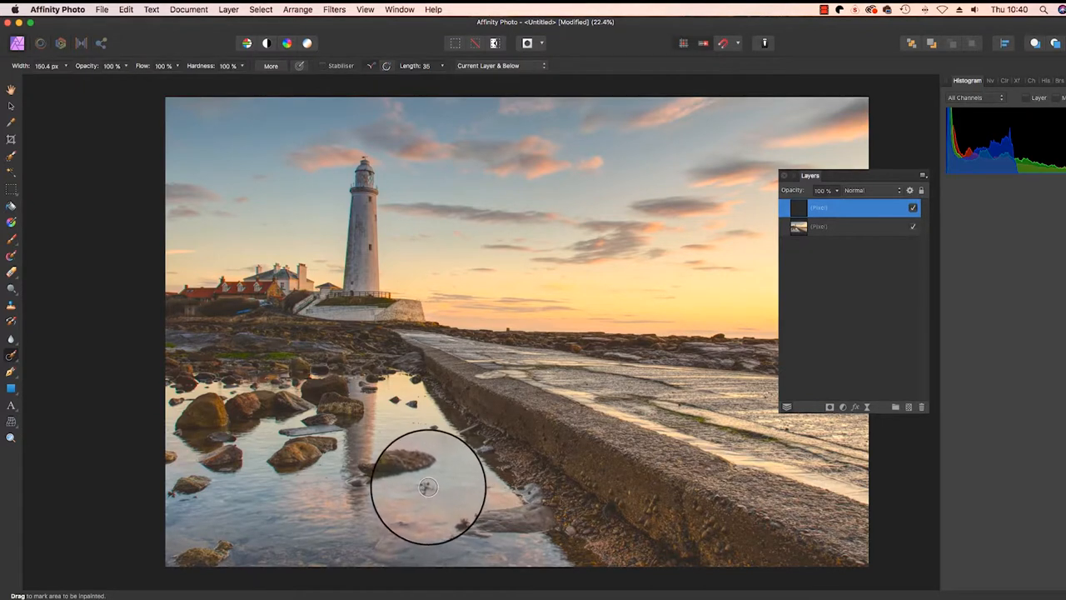
drag(426, 487, 430, 491)
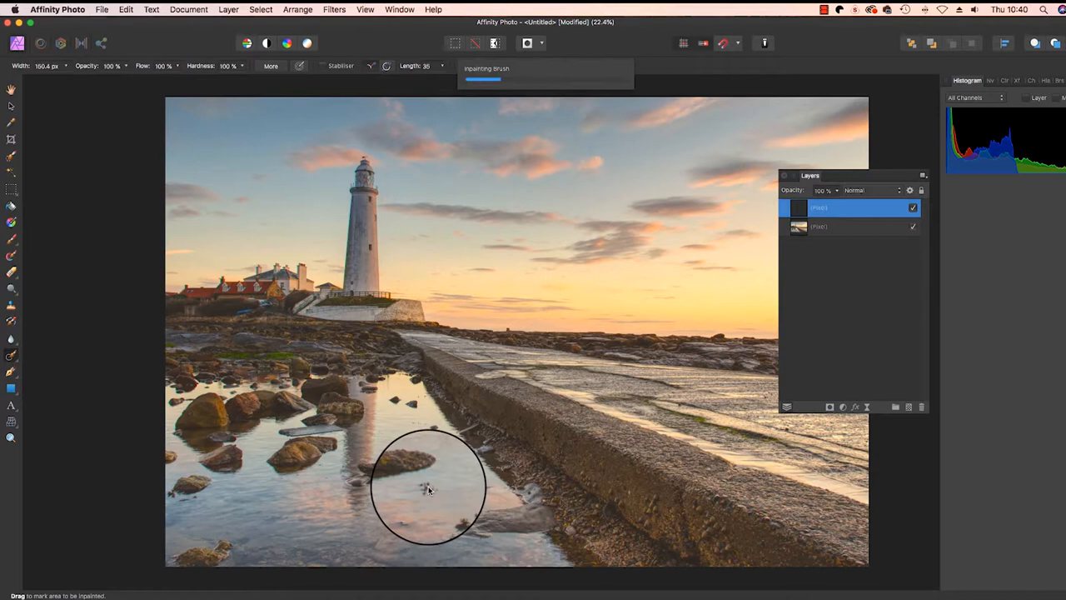
drag(430, 490, 420, 503)
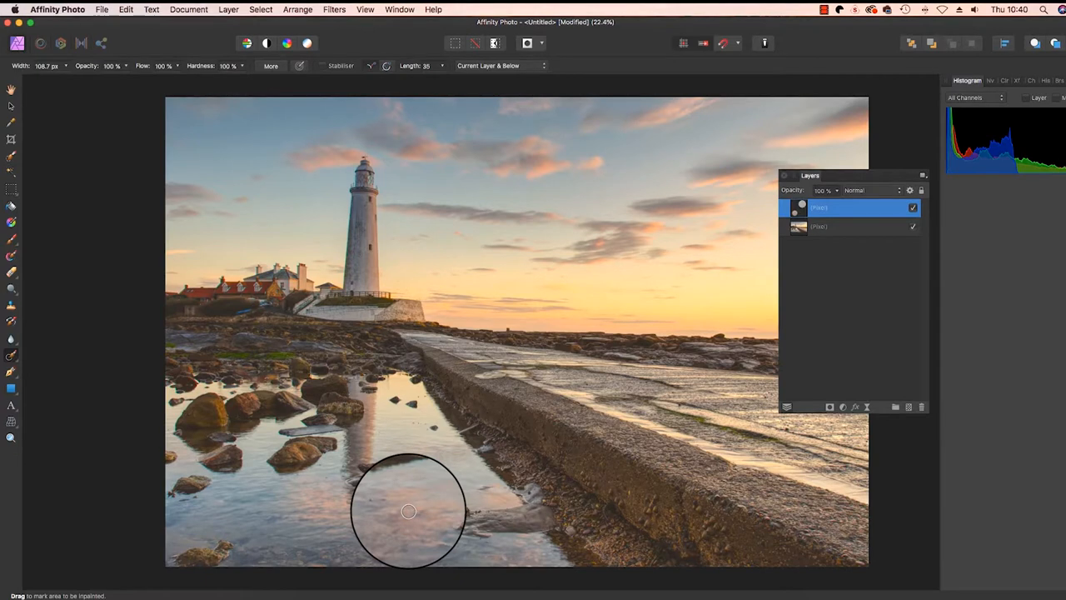
- Bring up the export settings to save the image as JPEG
click(102, 10)
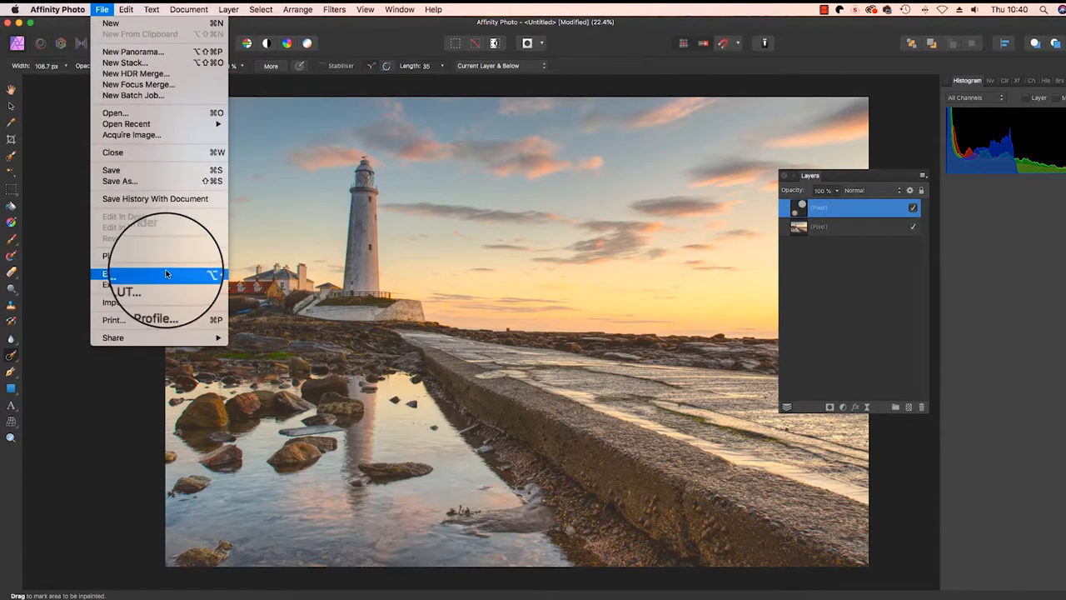
click(110, 273)
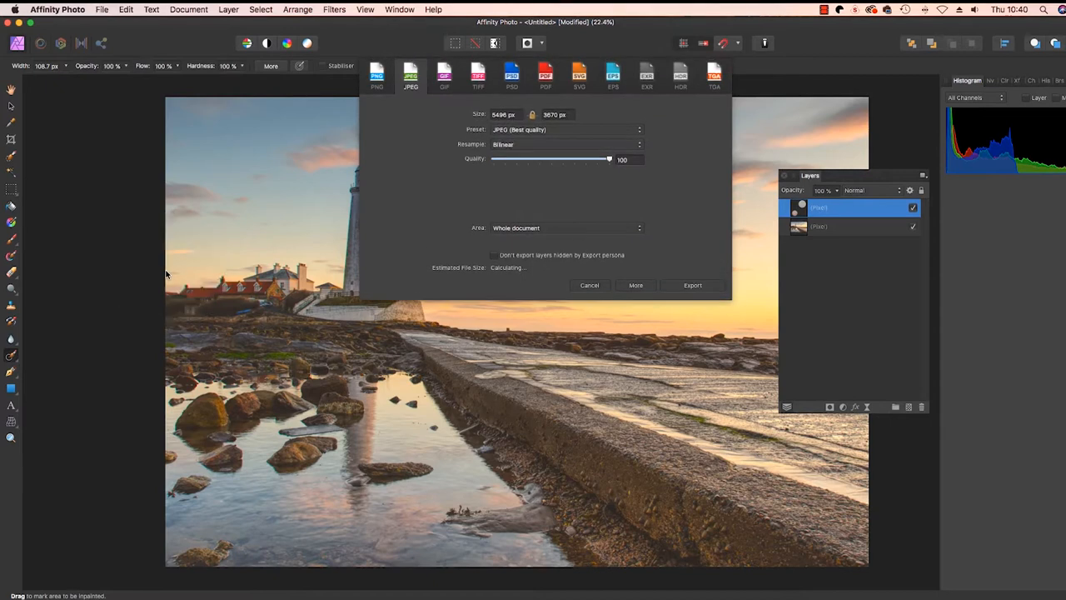